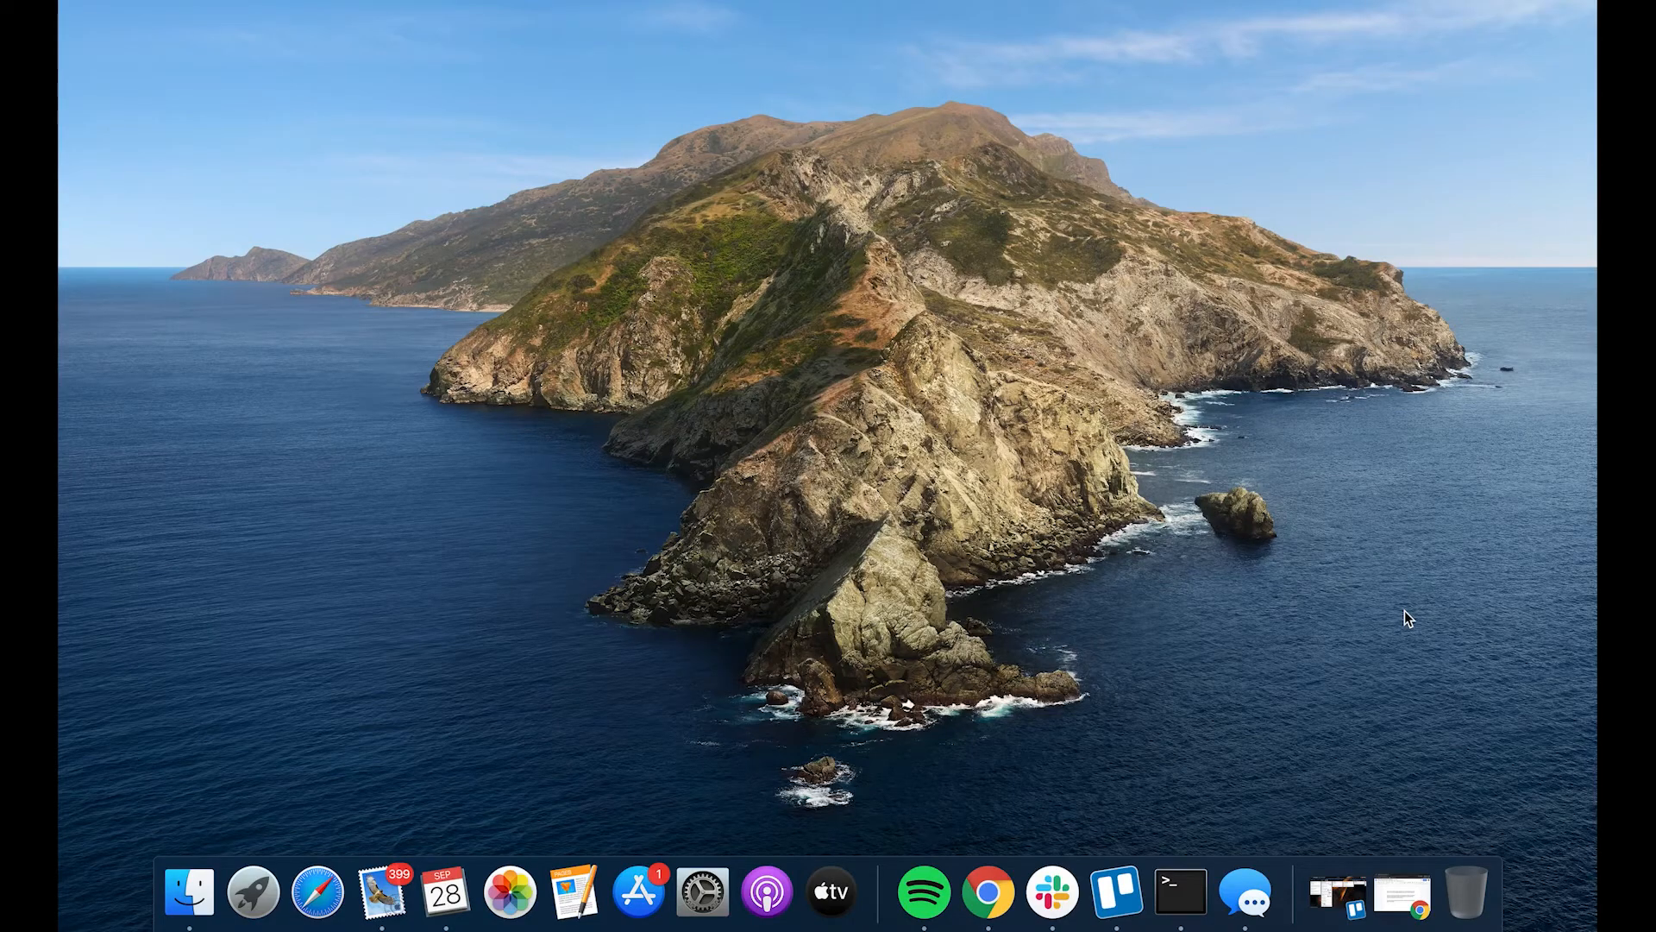
pyautogui.moveTo(445, 890)
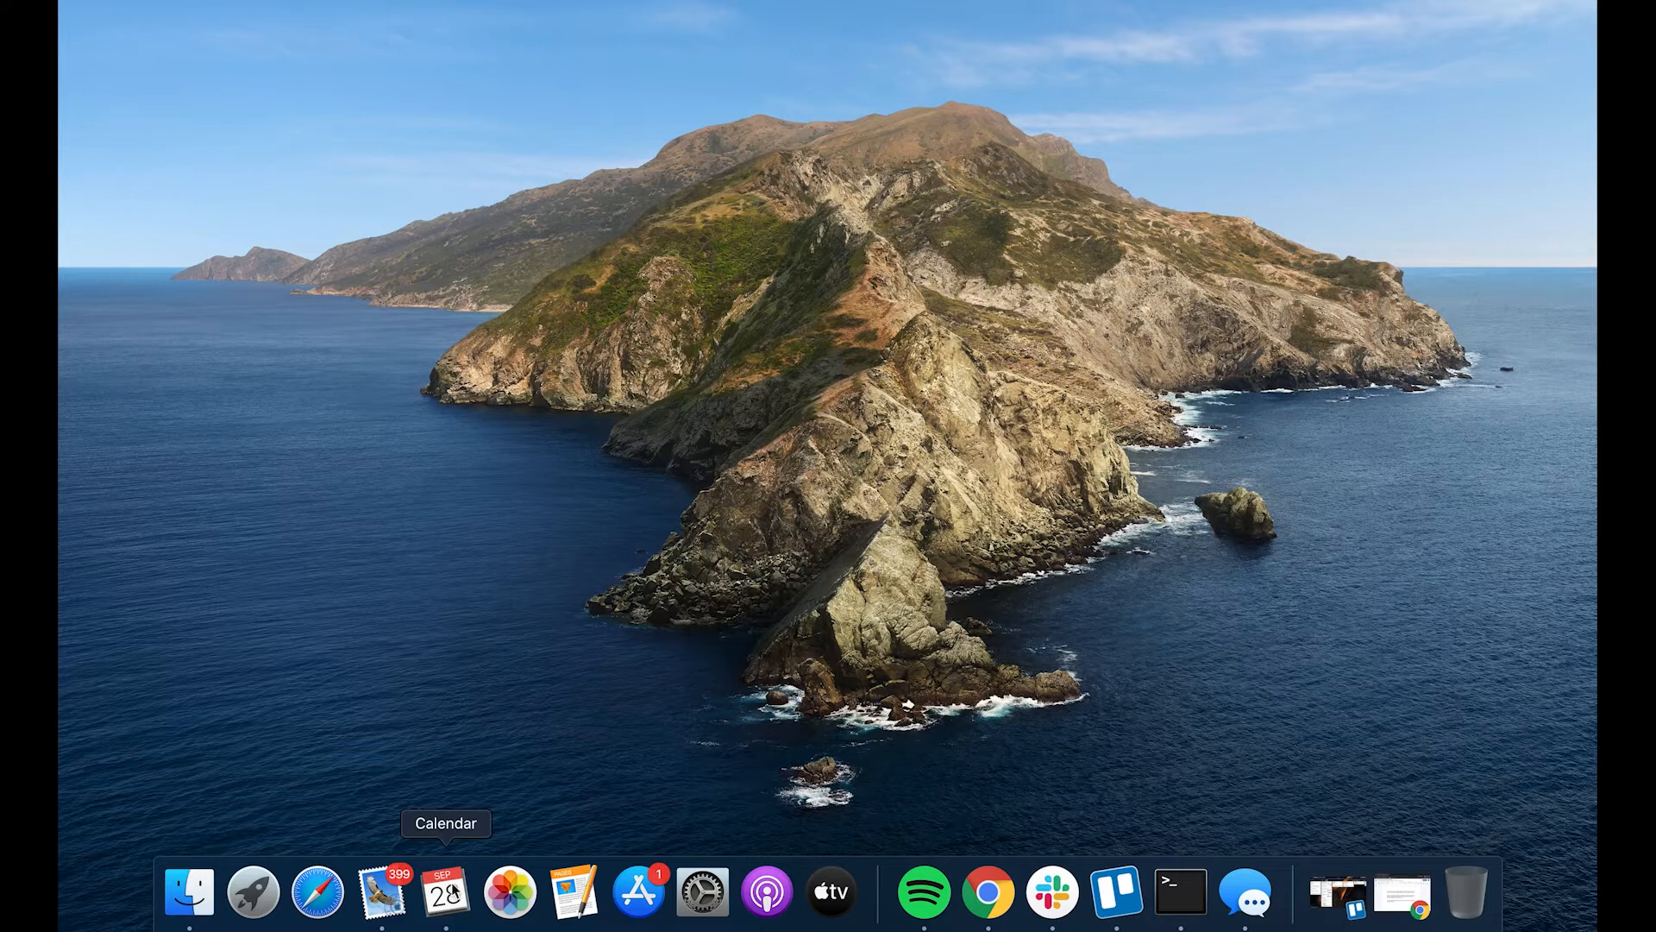
# Step: Launch Calendar and go to Tuesday, 29 September 2020
pyautogui.click(446, 890)
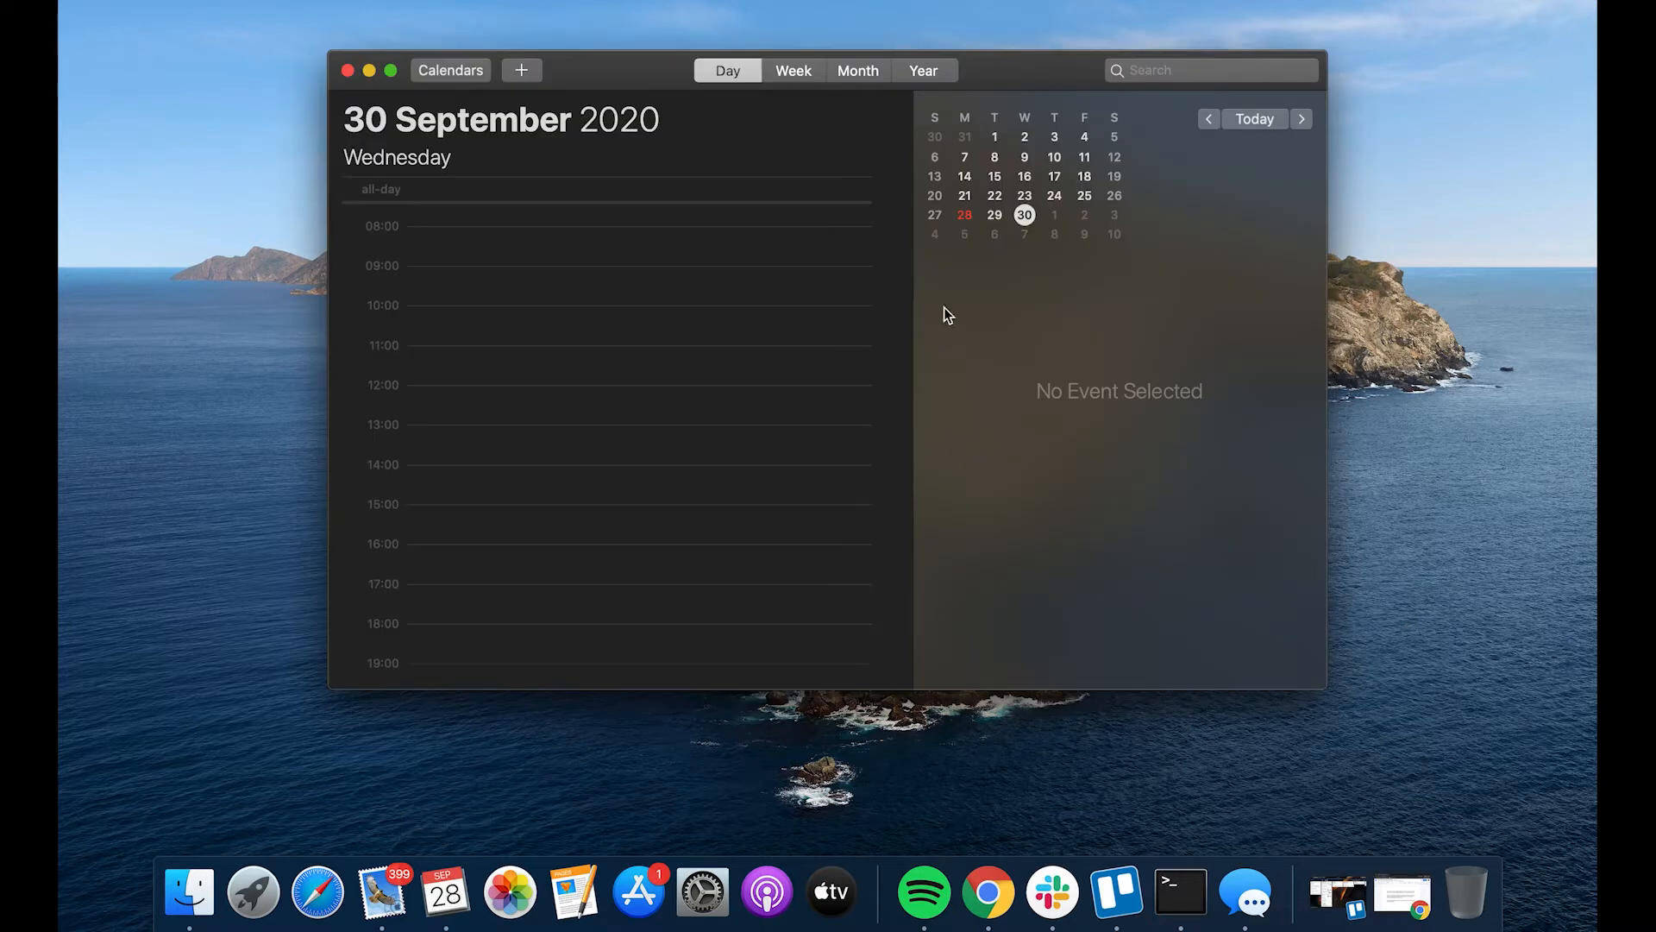
pyautogui.click(993, 214)
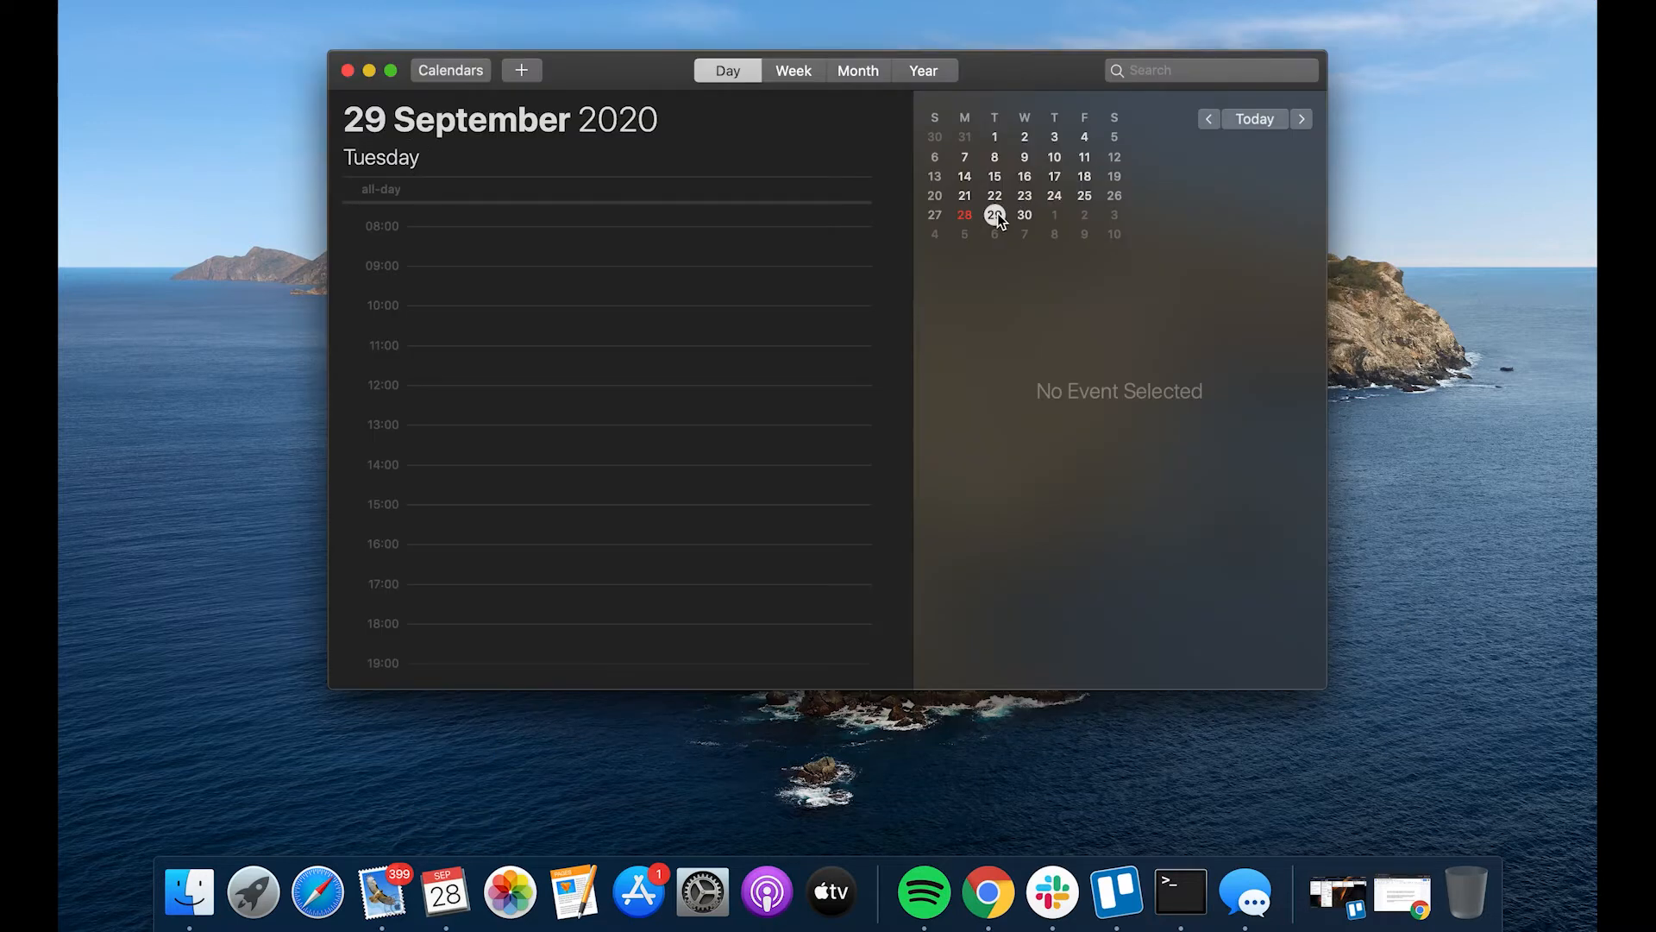
pyautogui.moveTo(431, 389)
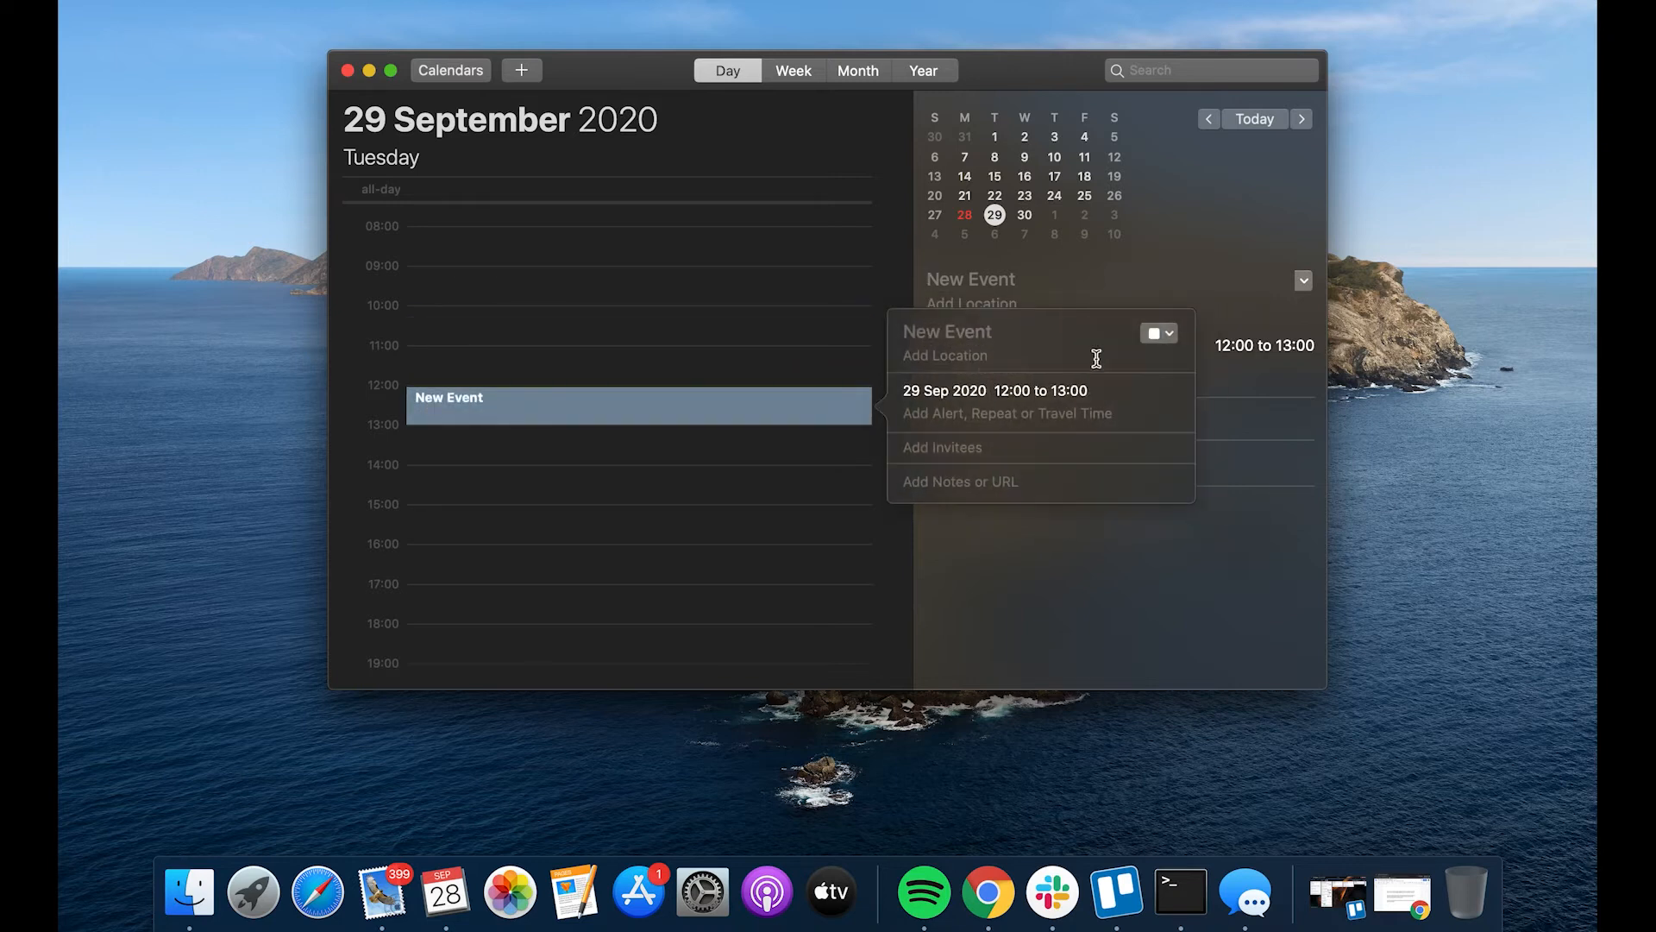
# Step: Title the event 'OTT Event' and expand its alert and repeat details
pyautogui.write('o')
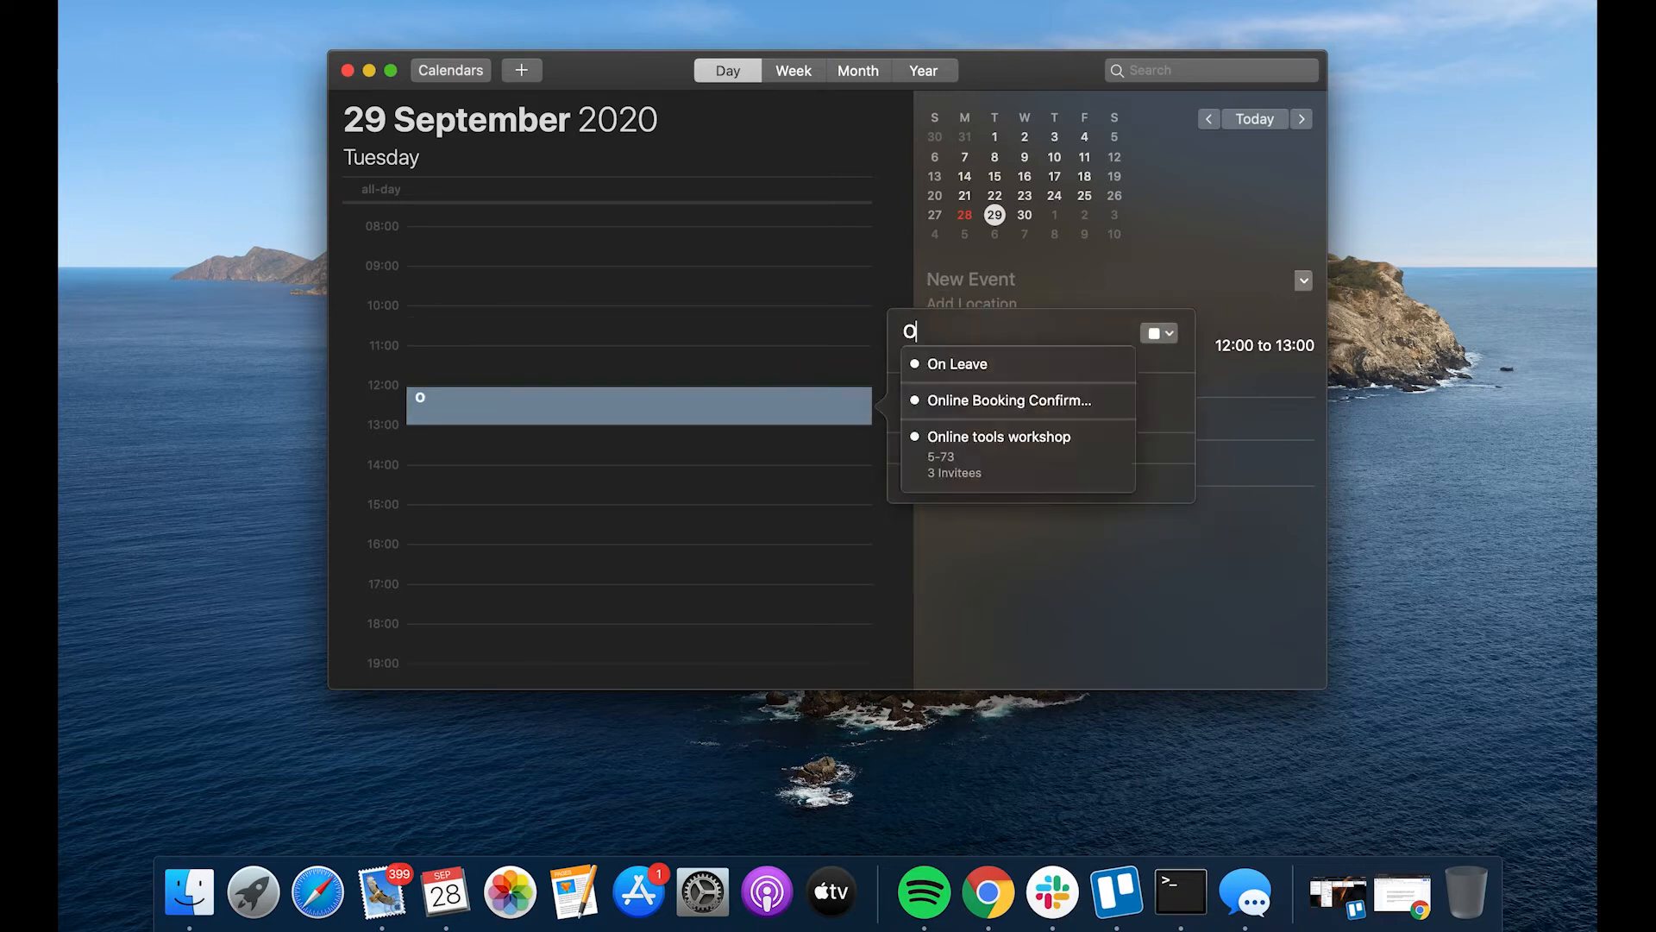
pyautogui.write('TT Event')
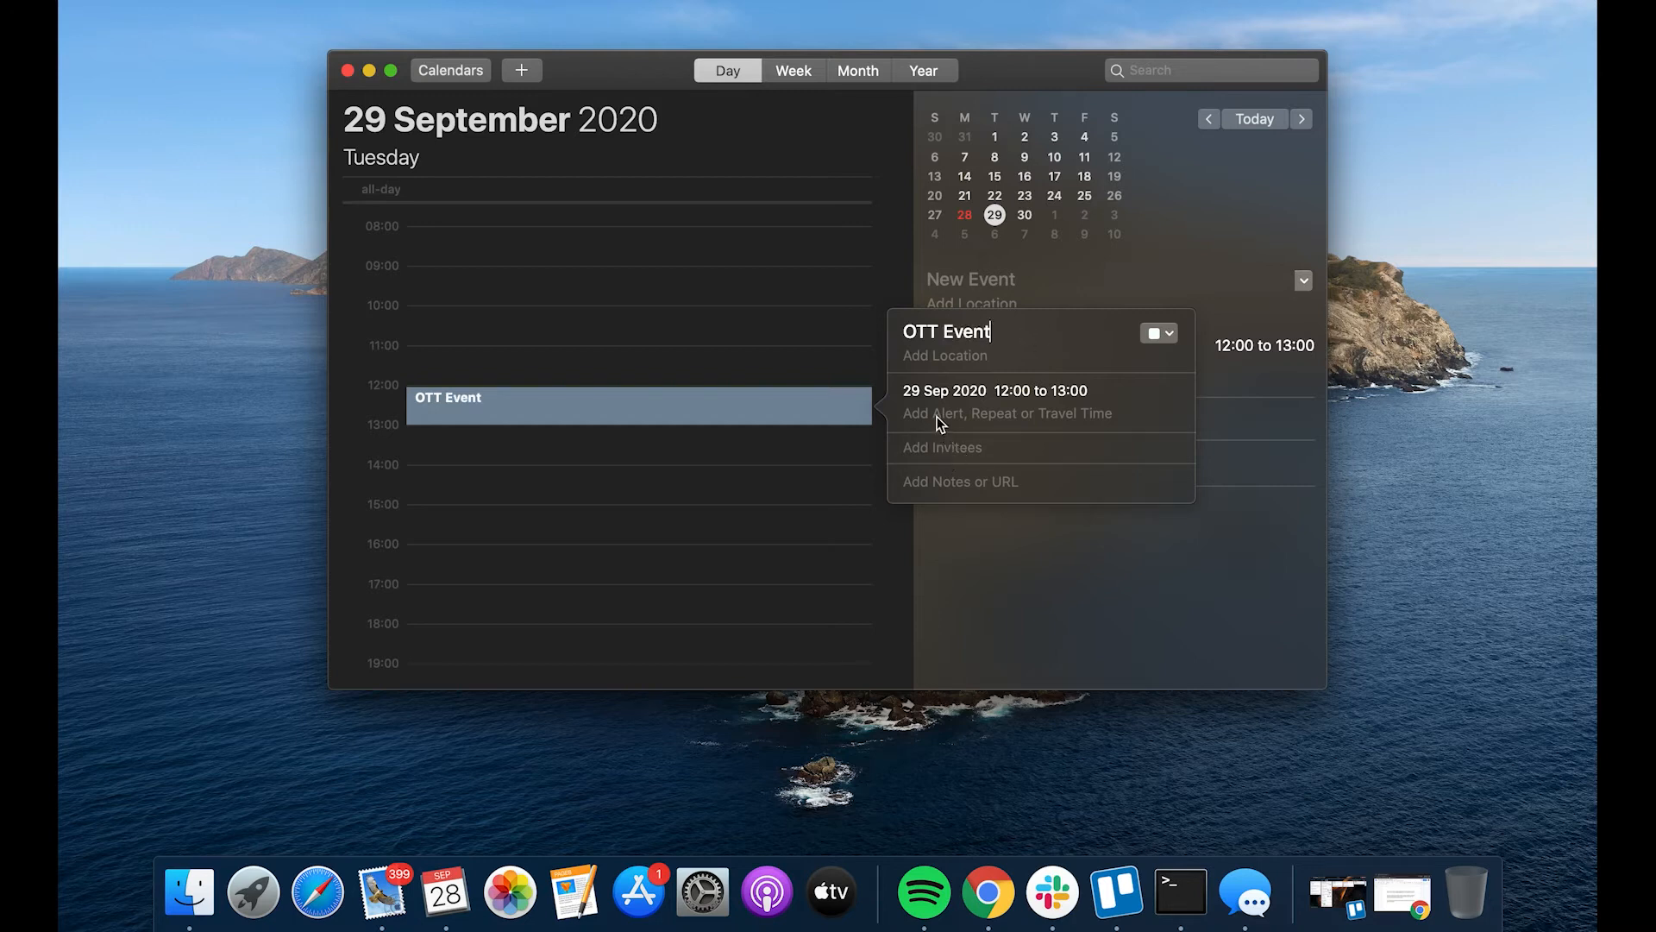
pyautogui.click(994, 390)
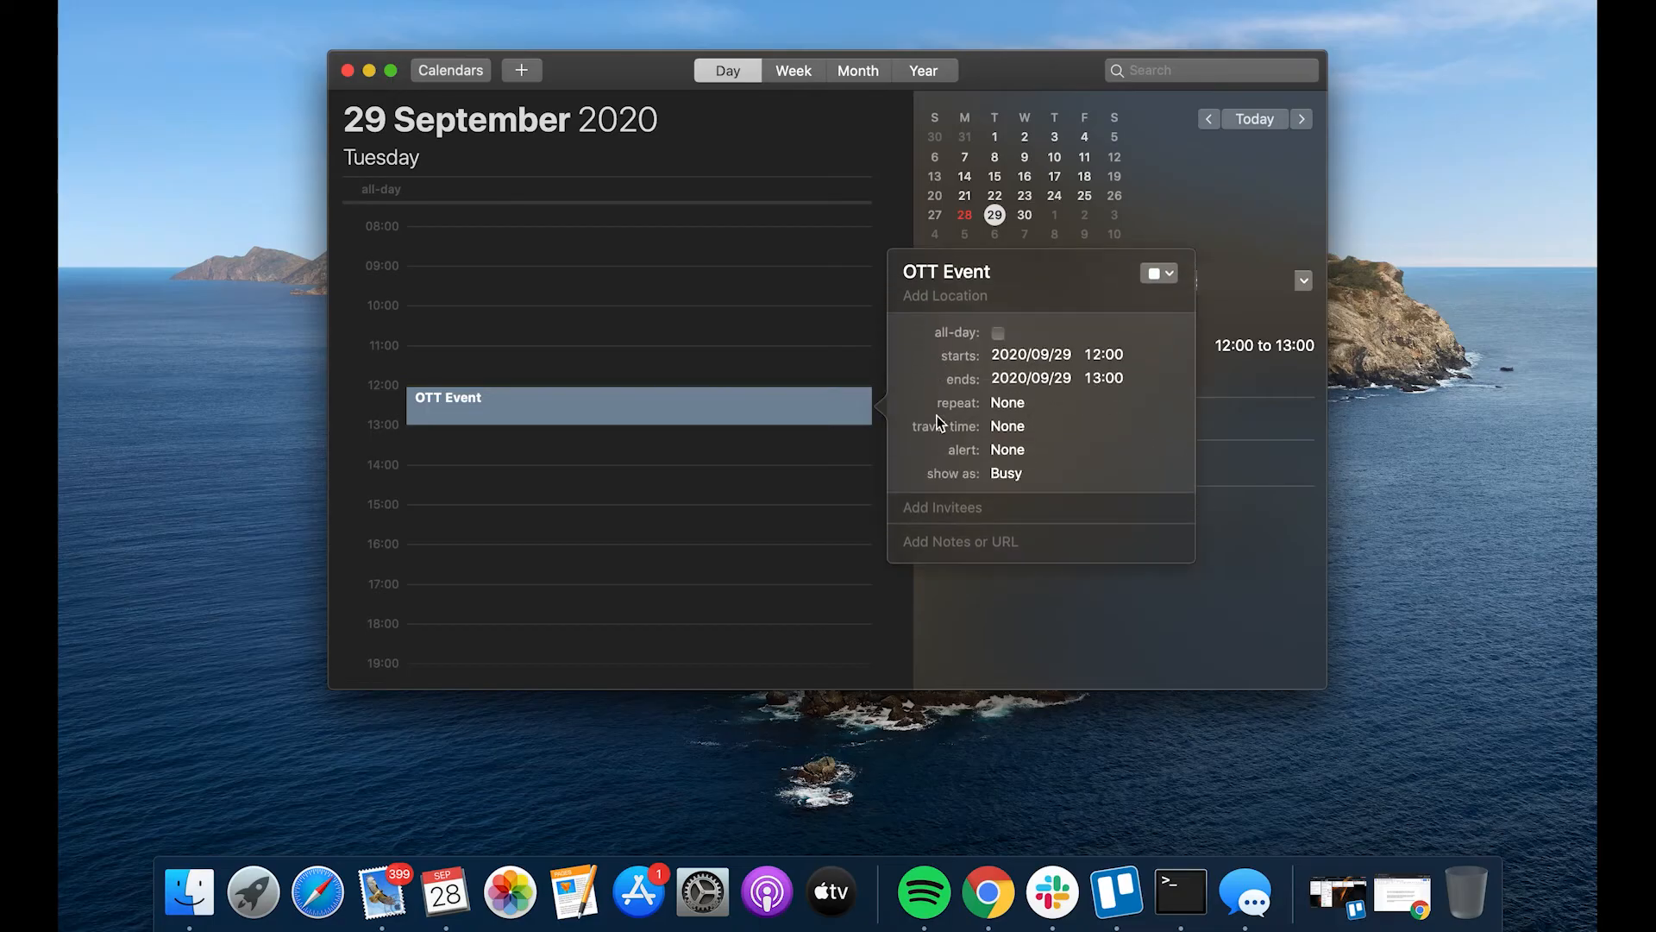
# Step: Set the OTT Event alert to 5 minutes before and close the details
pyautogui.click(1006, 449)
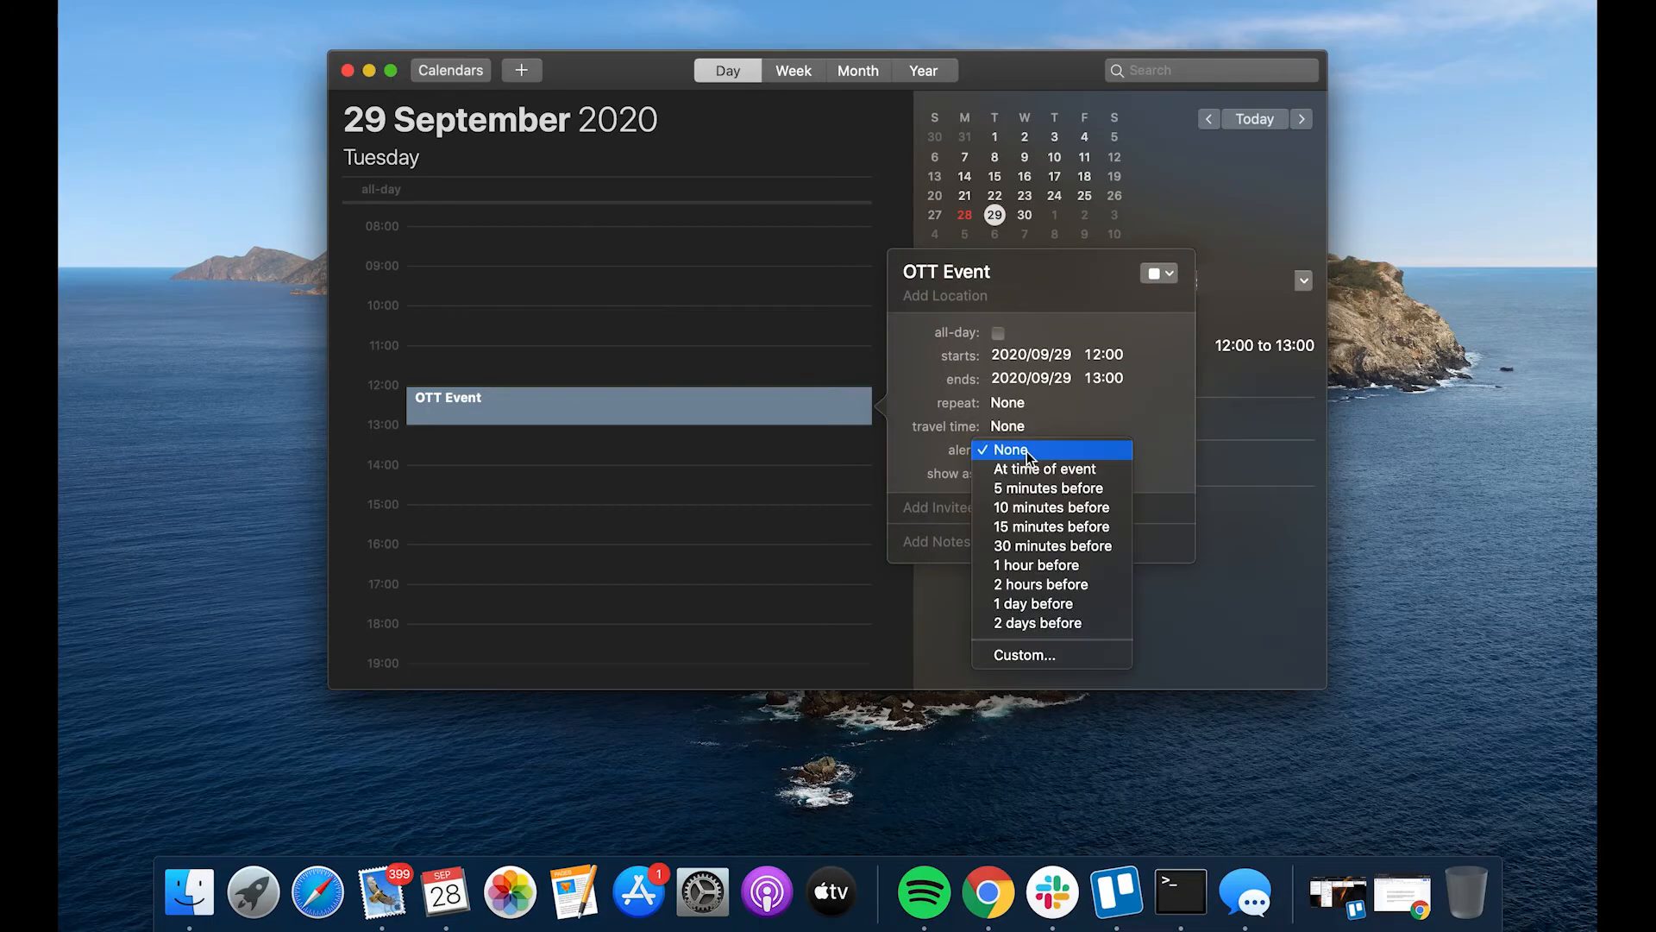
pyautogui.click(1046, 486)
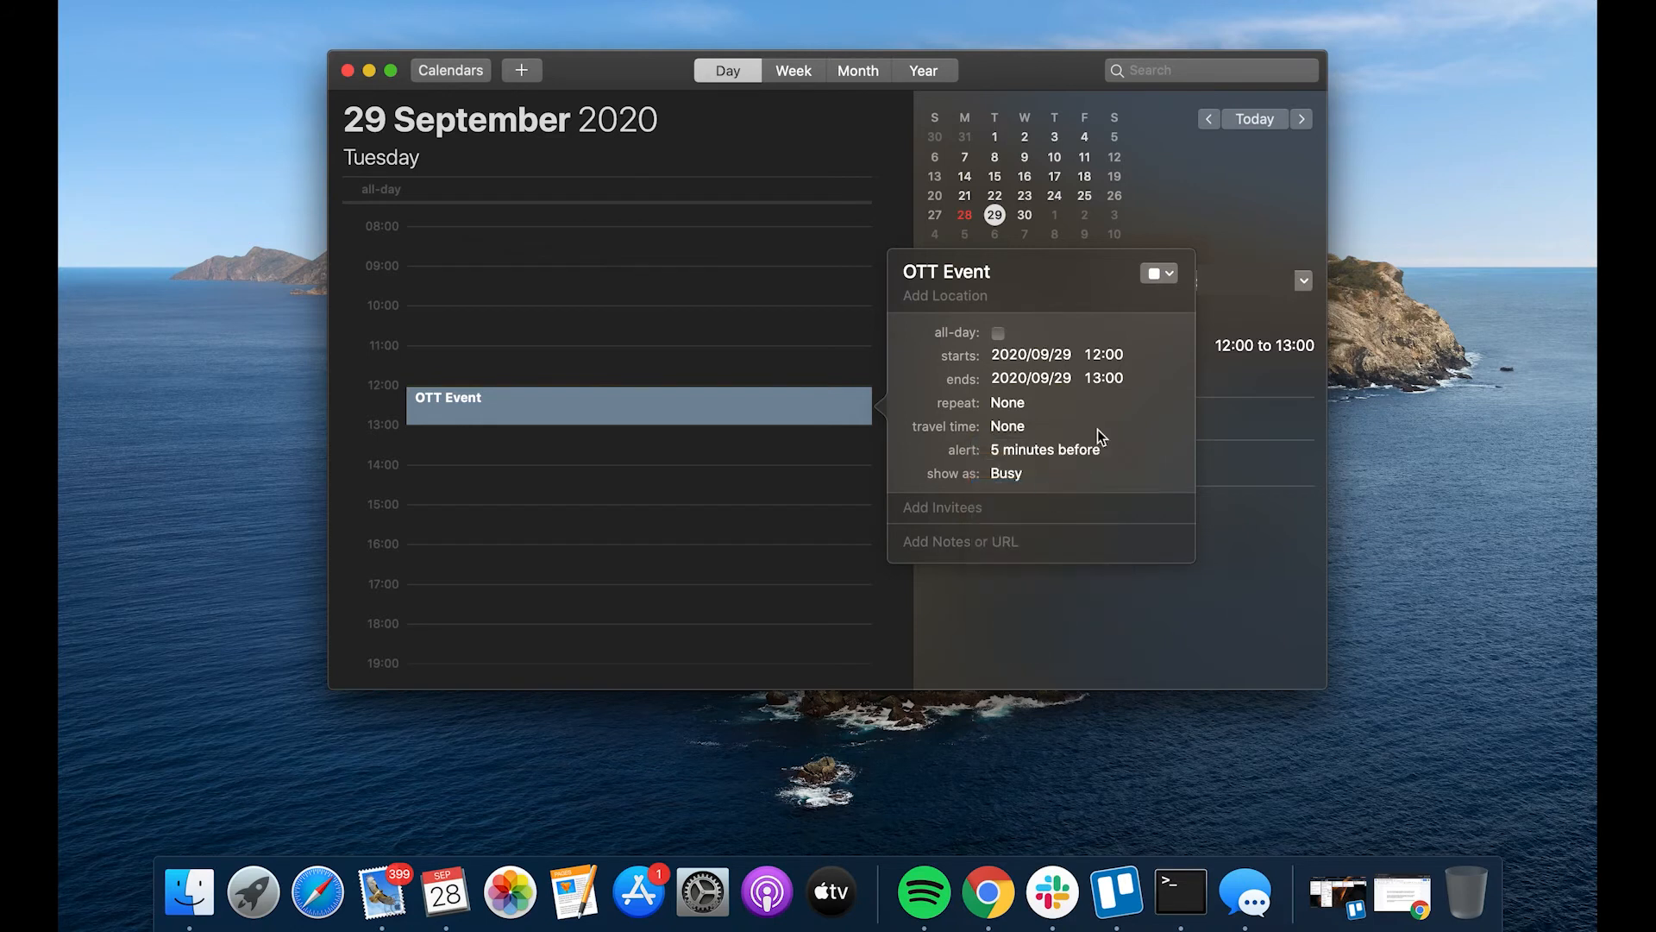
pyautogui.click(696, 304)
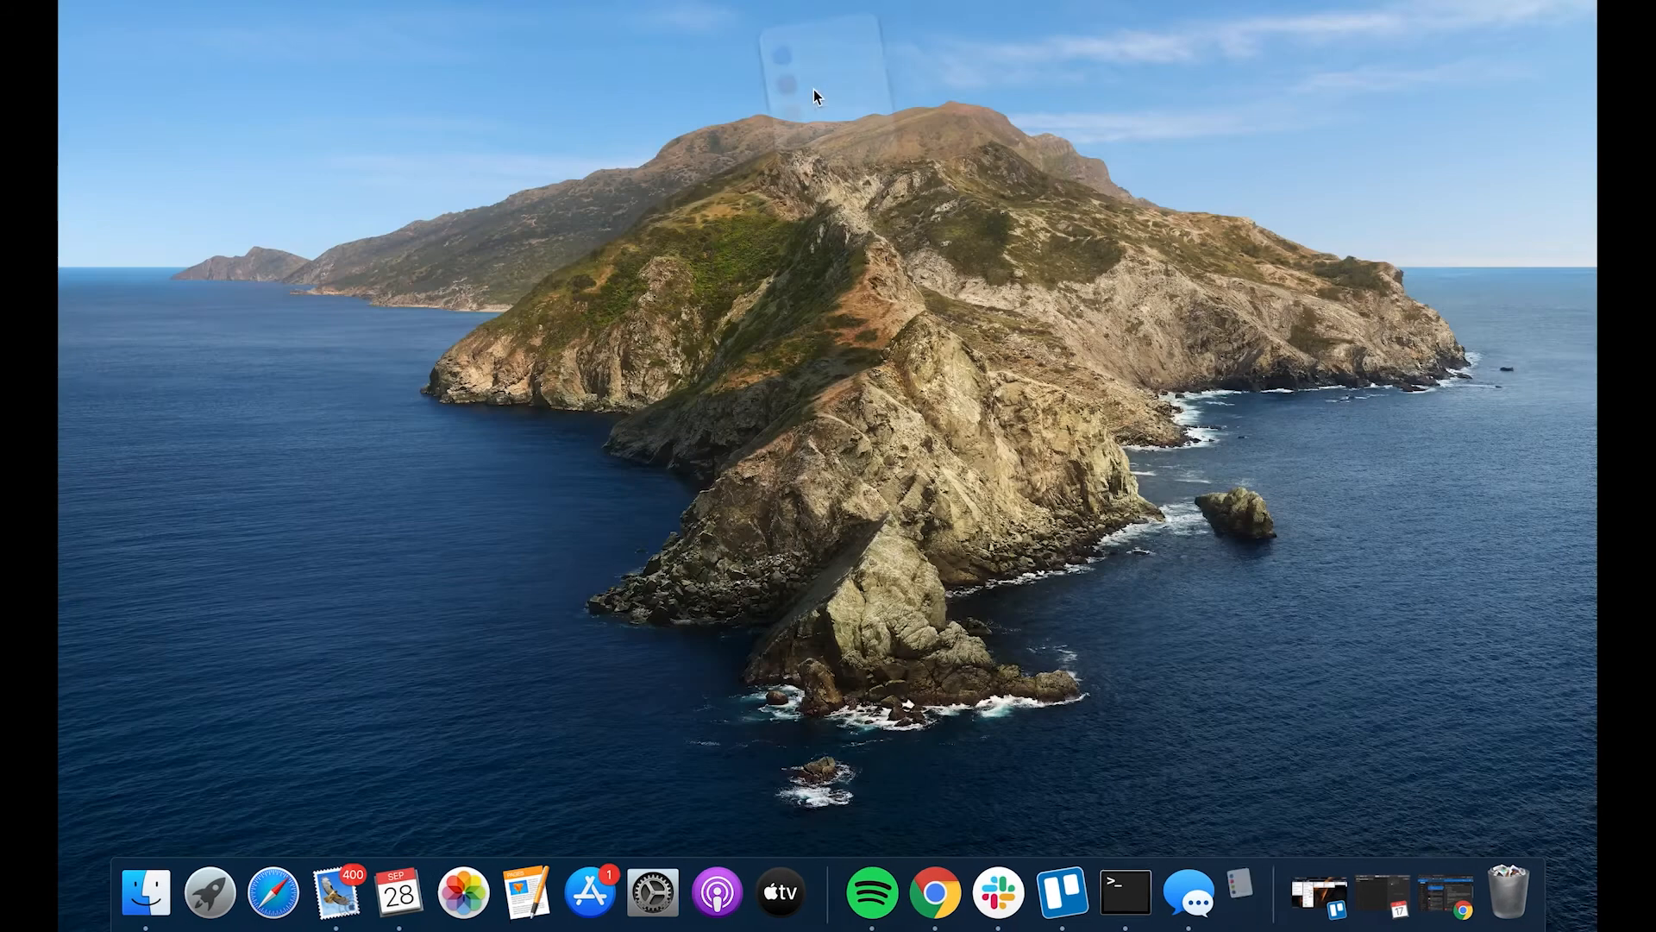
# Step: Add reminder 'OTT Reminder Demo' in Reminders and turn on 'On a Day' (28 September 2020)
pyautogui.click(1242, 77)
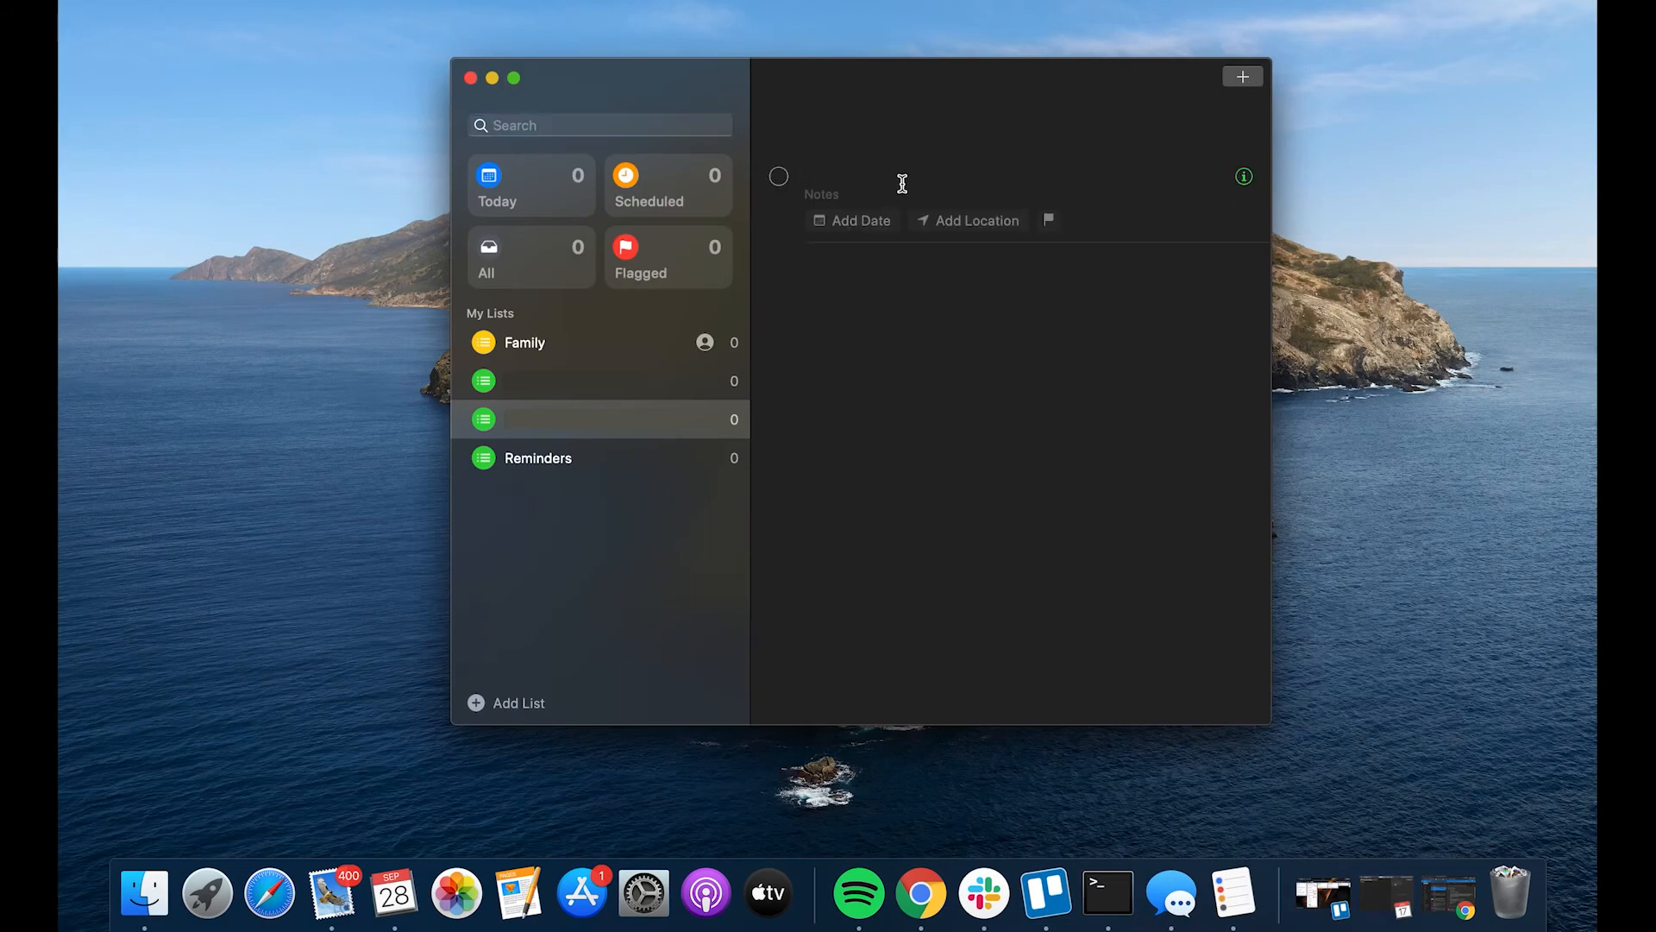
pyautogui.write('OTT Reminder')
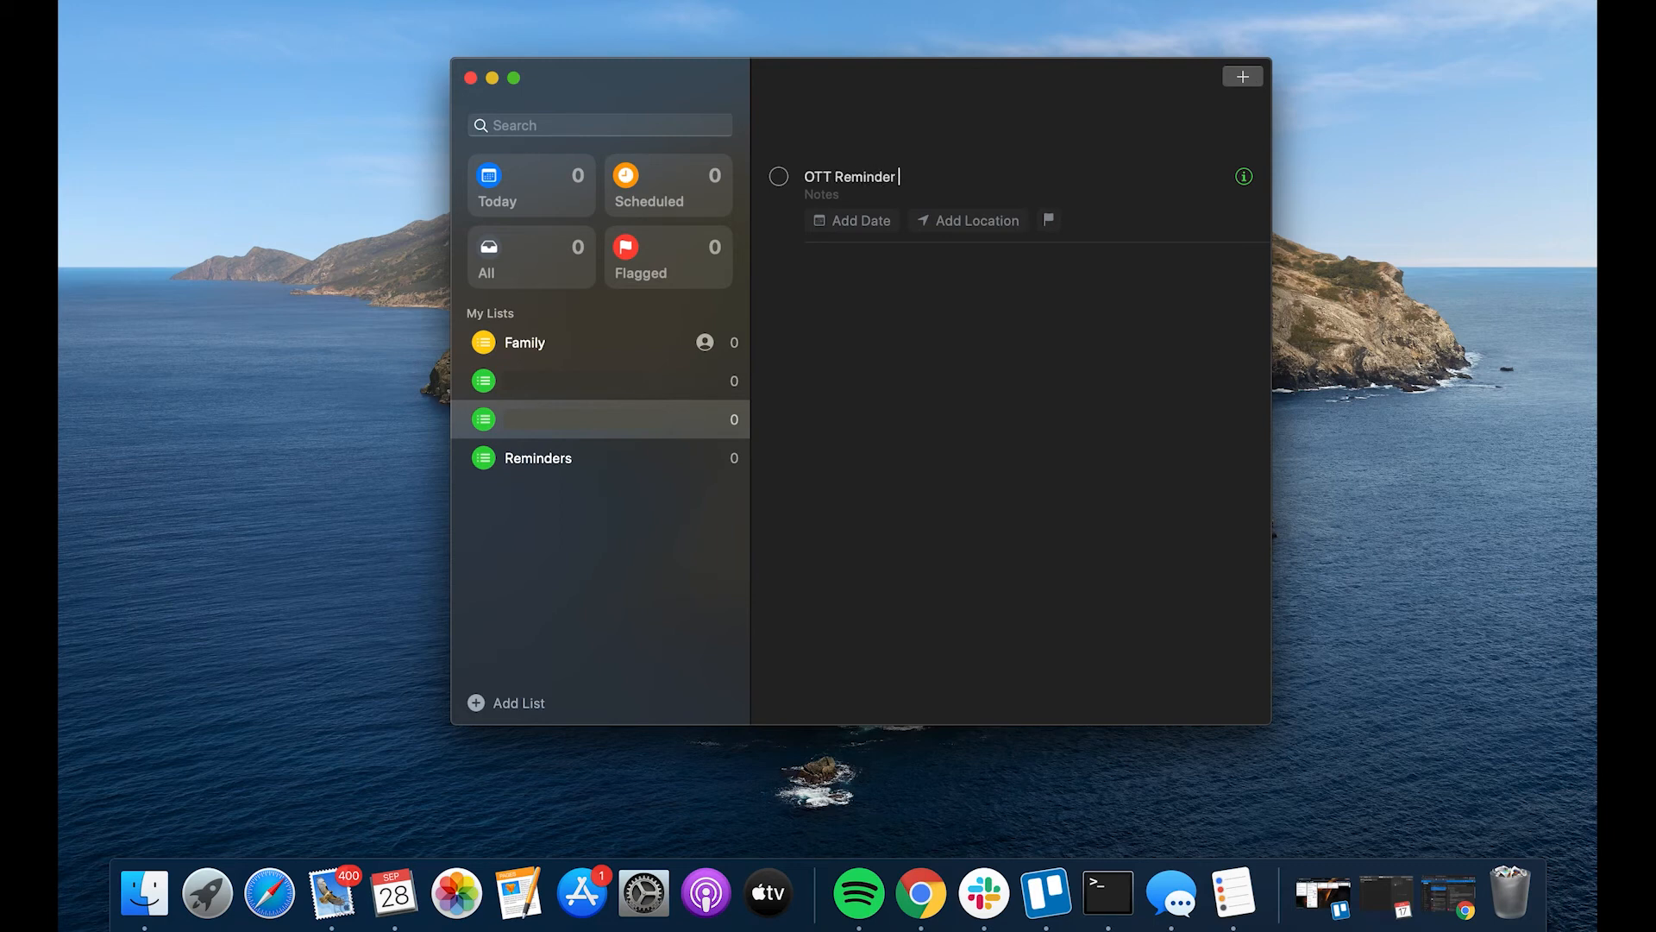
pyautogui.write('Demo')
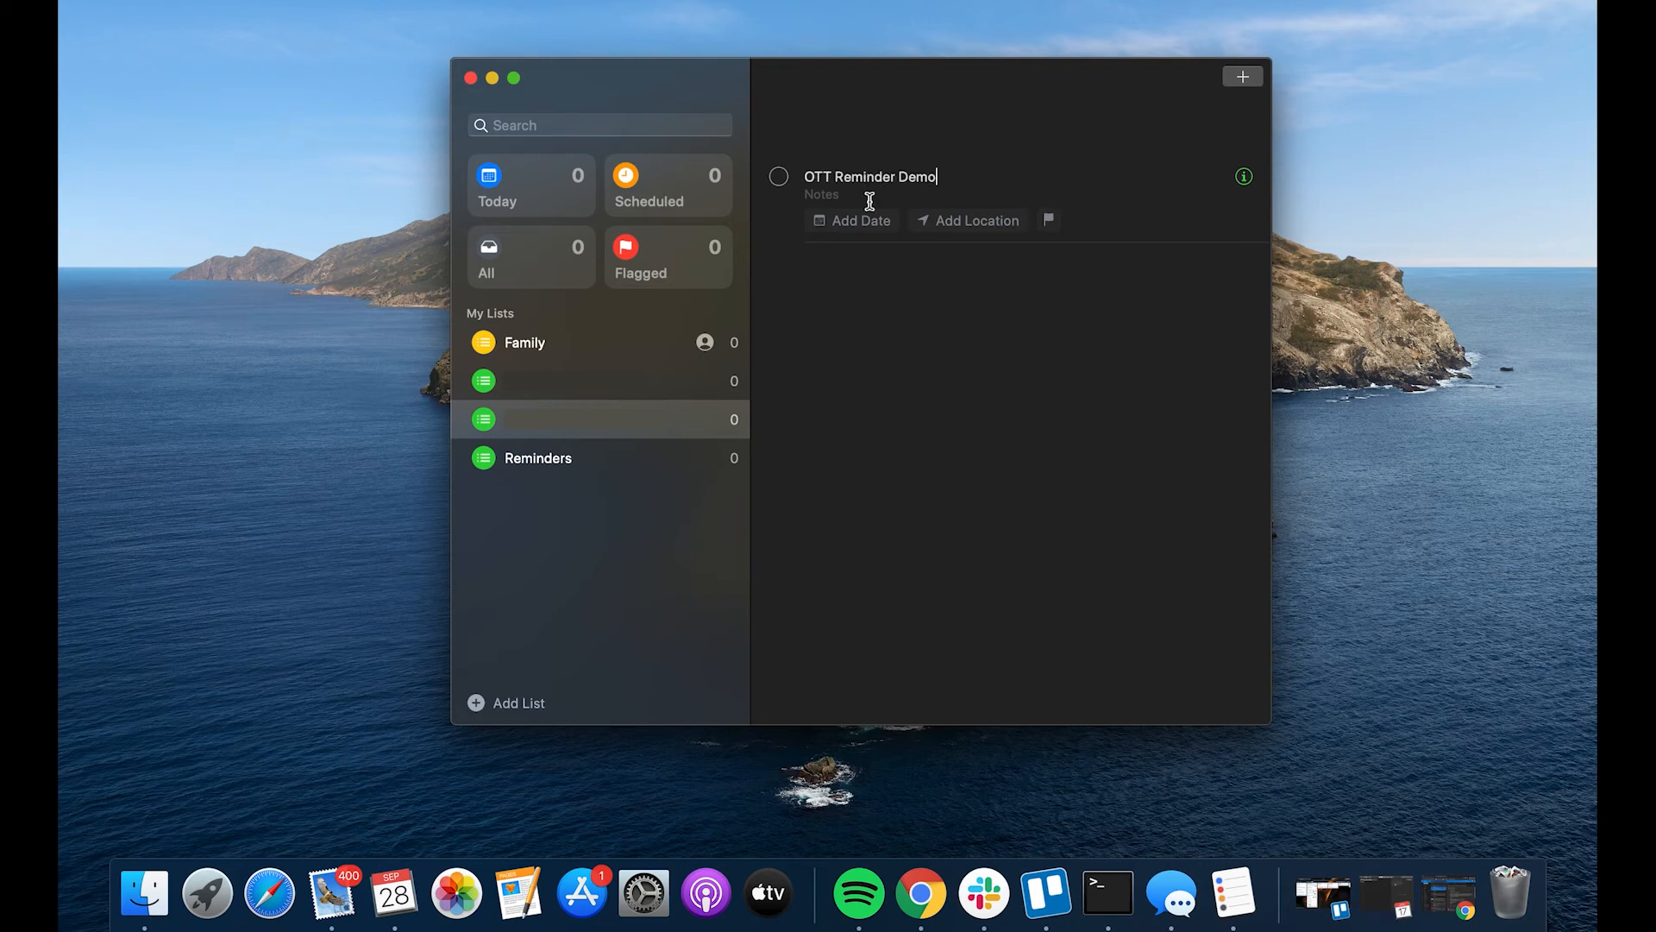
pyautogui.click(1242, 176)
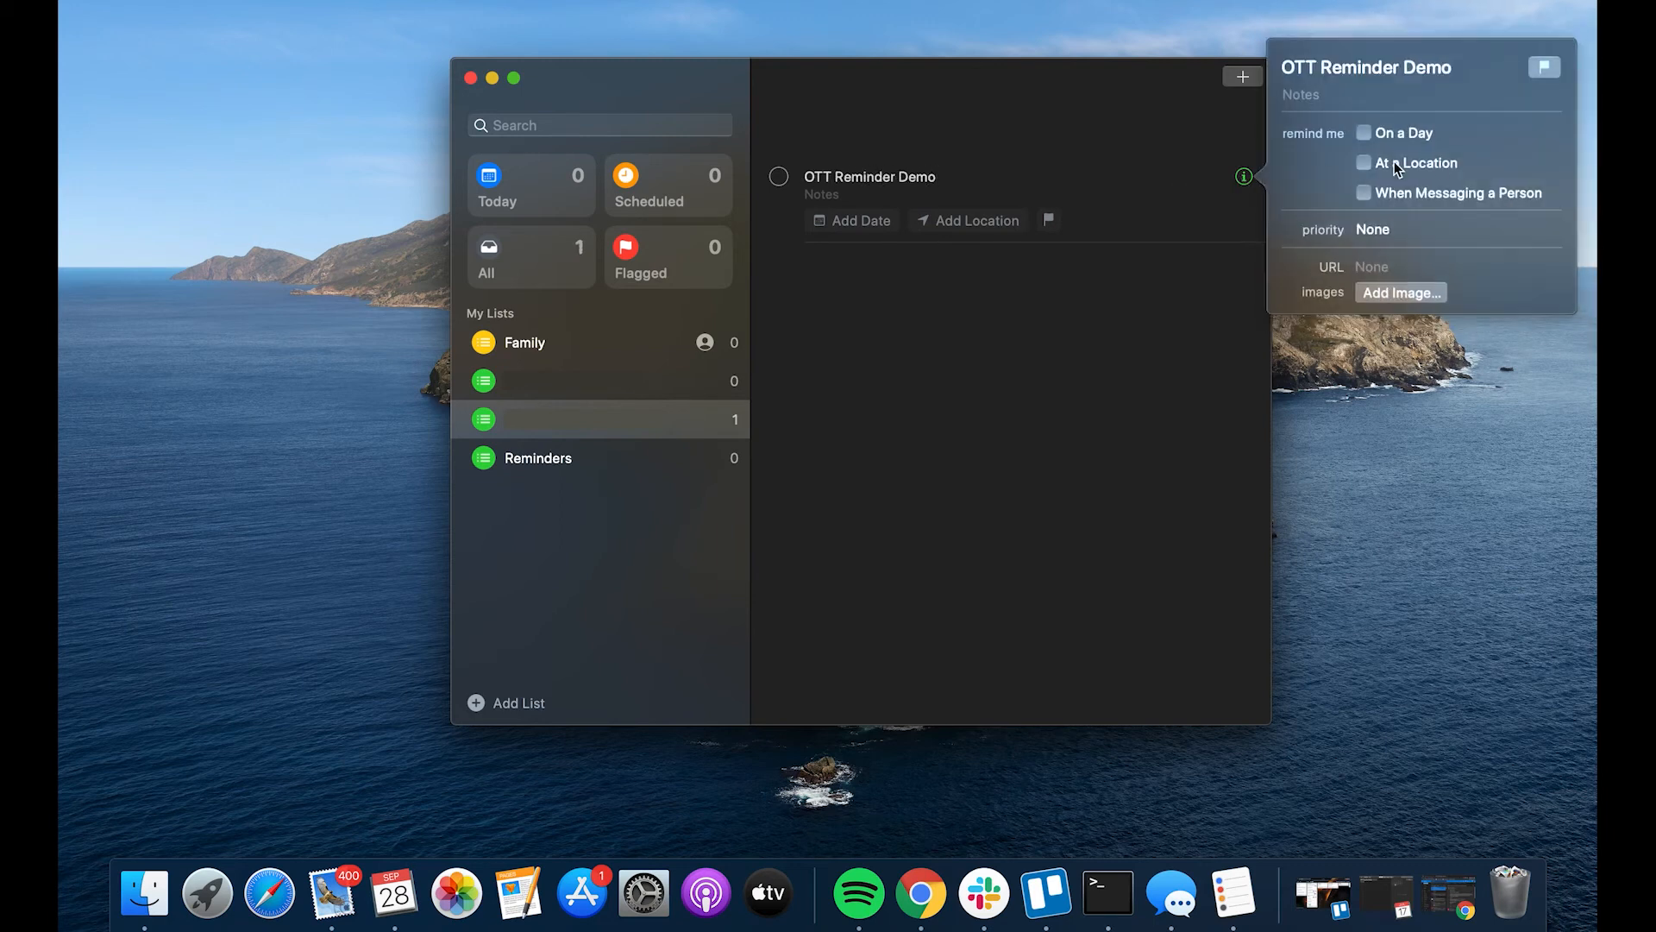
pyautogui.click(1364, 132)
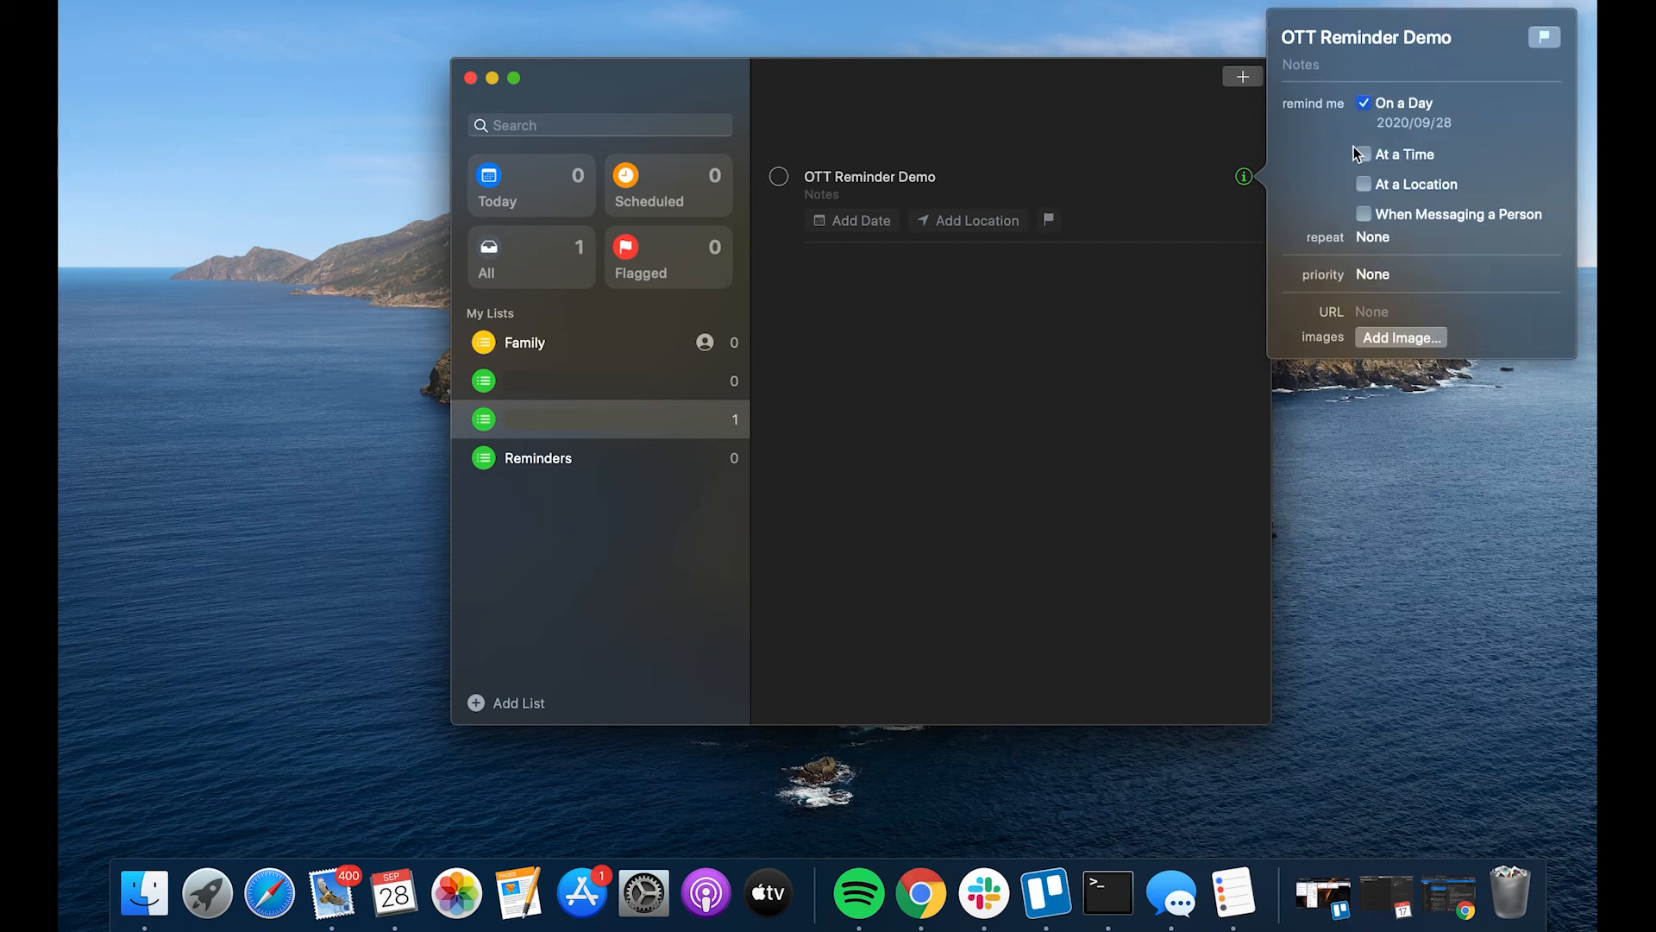